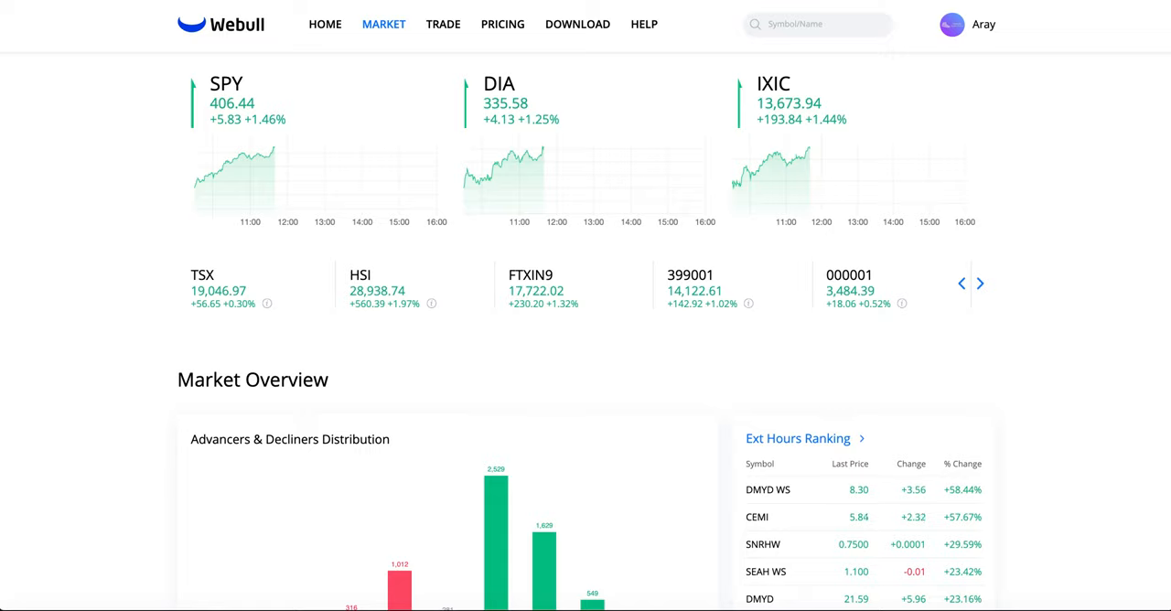
{"action": "mouse_move", "coordinate": [494, 179]}
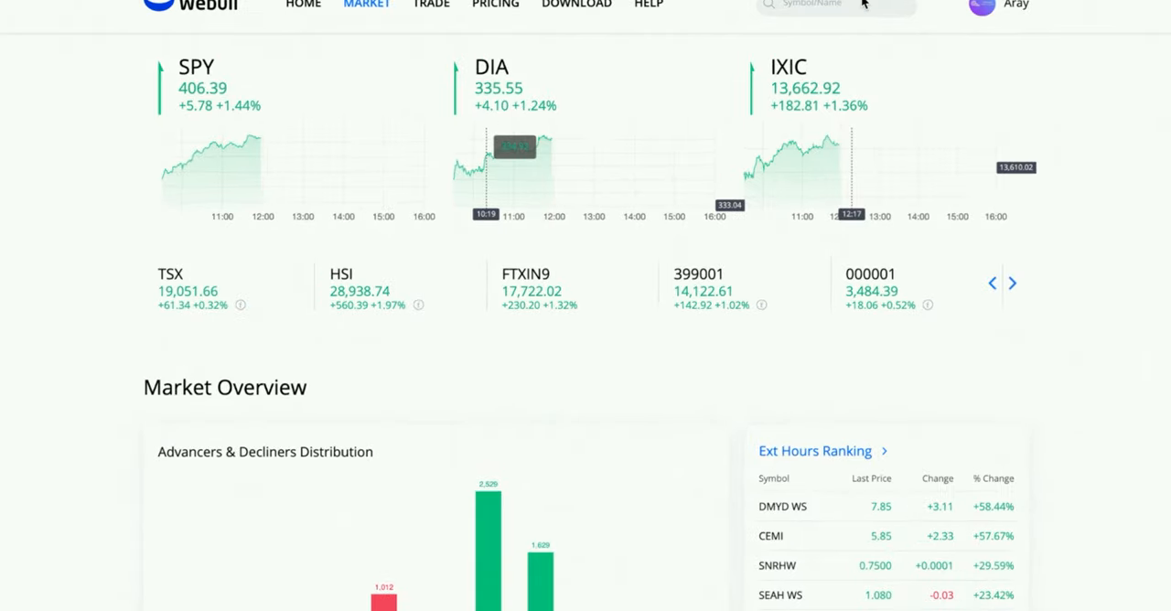
{"action": "mouse_move", "coordinate": [432, 7]}
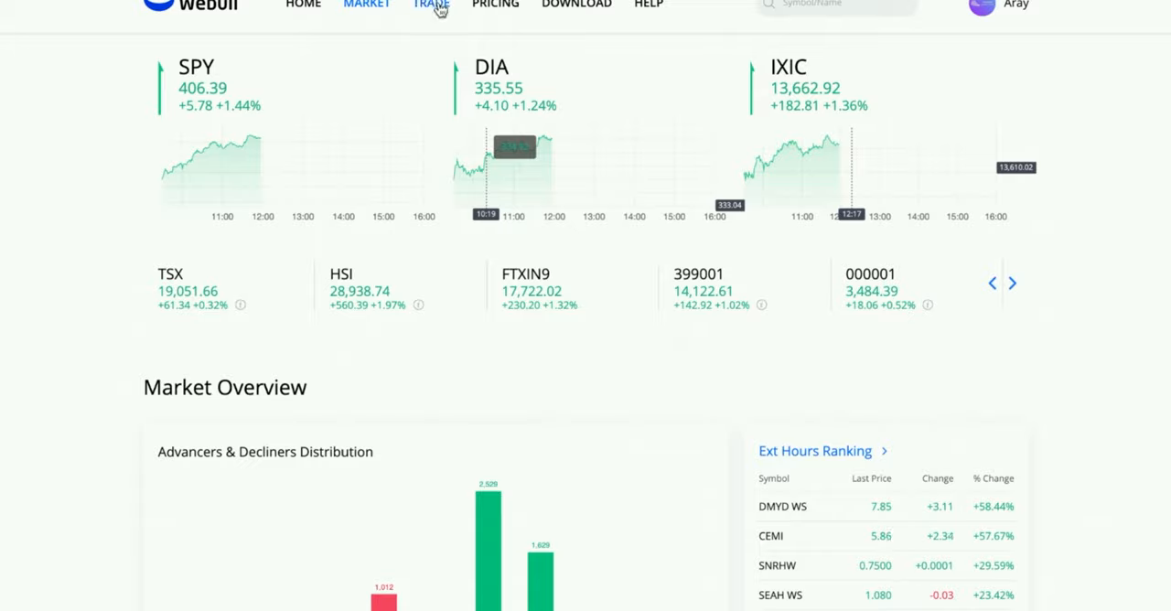
- Open the TRADE workspace with the GNUS chart, tick data and watchlist
{"action": "left_click", "coordinate": [428, 6]}
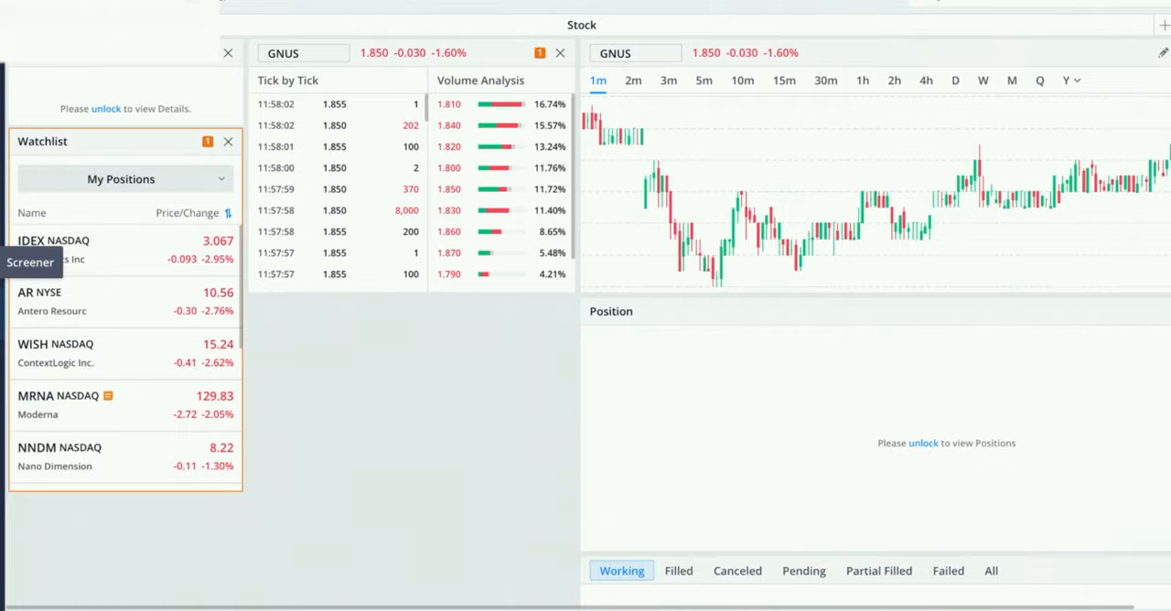
- Open the stock screener, showing 1,252 US matches with market cap filters
{"action": "left_click", "coordinate": [29, 262]}
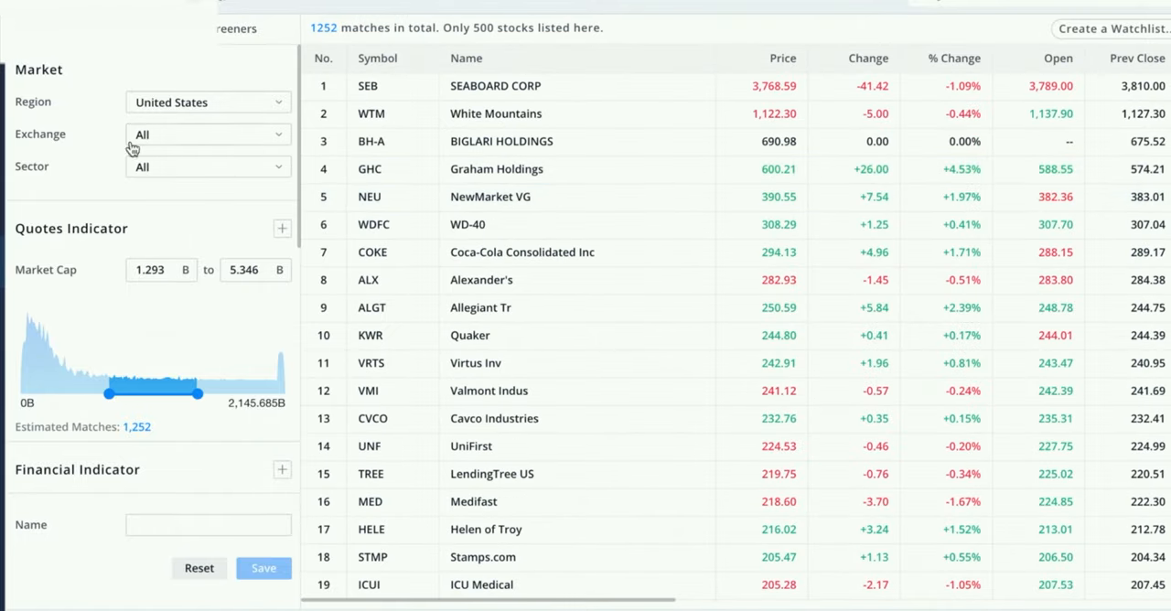
{"action": "mouse_move", "coordinate": [142, 152]}
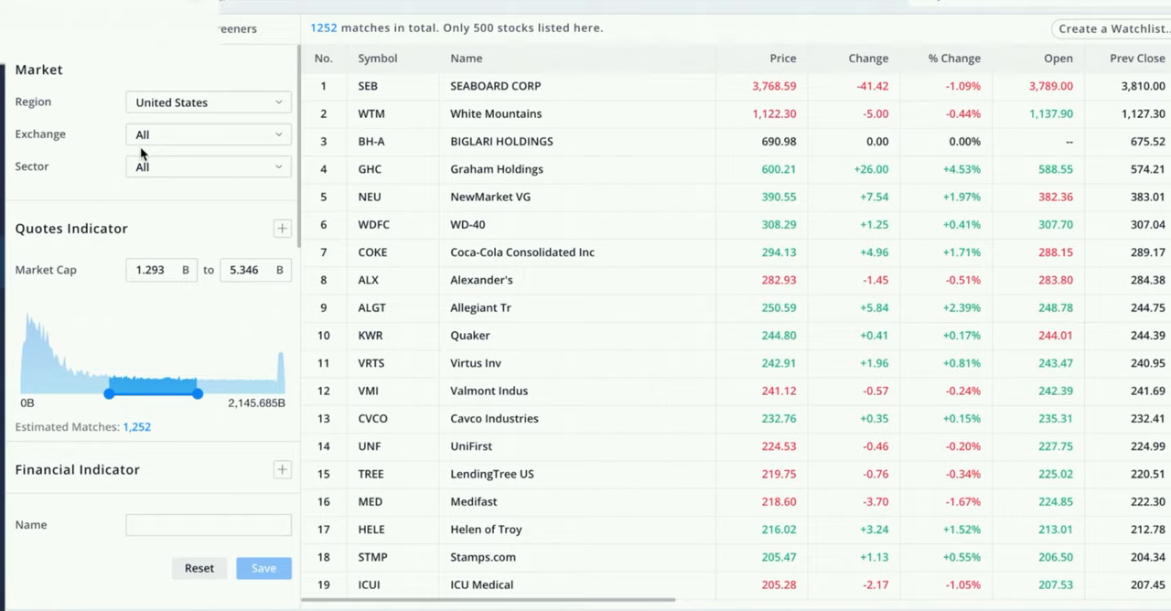
{"action": "mouse_move", "coordinate": [127, 266]}
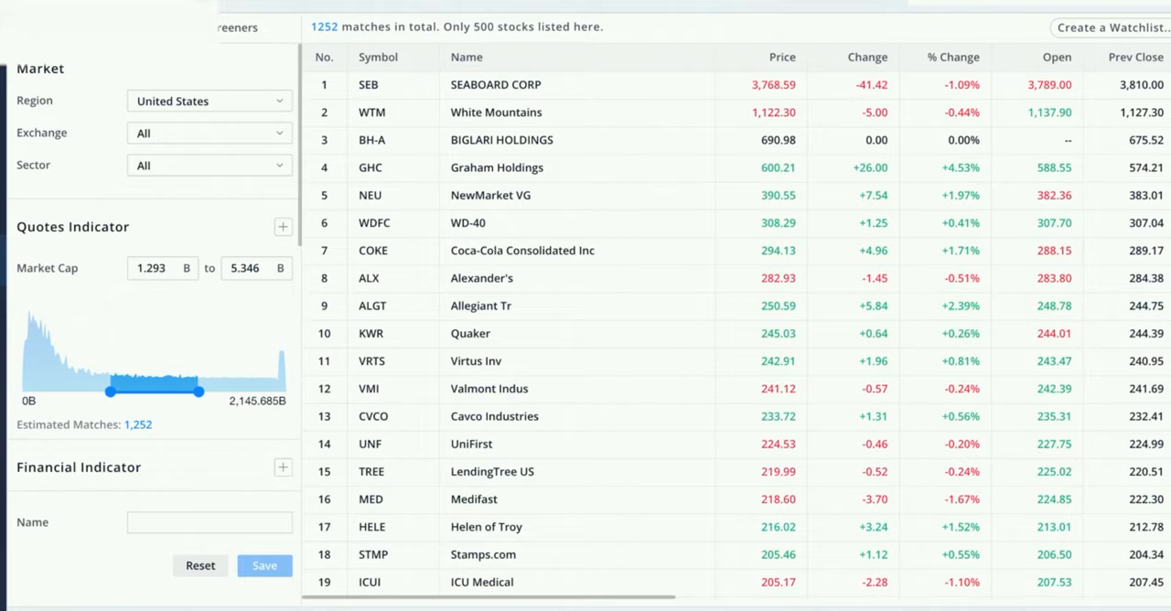
{"action": "mouse_move", "coordinate": [107, 397]}
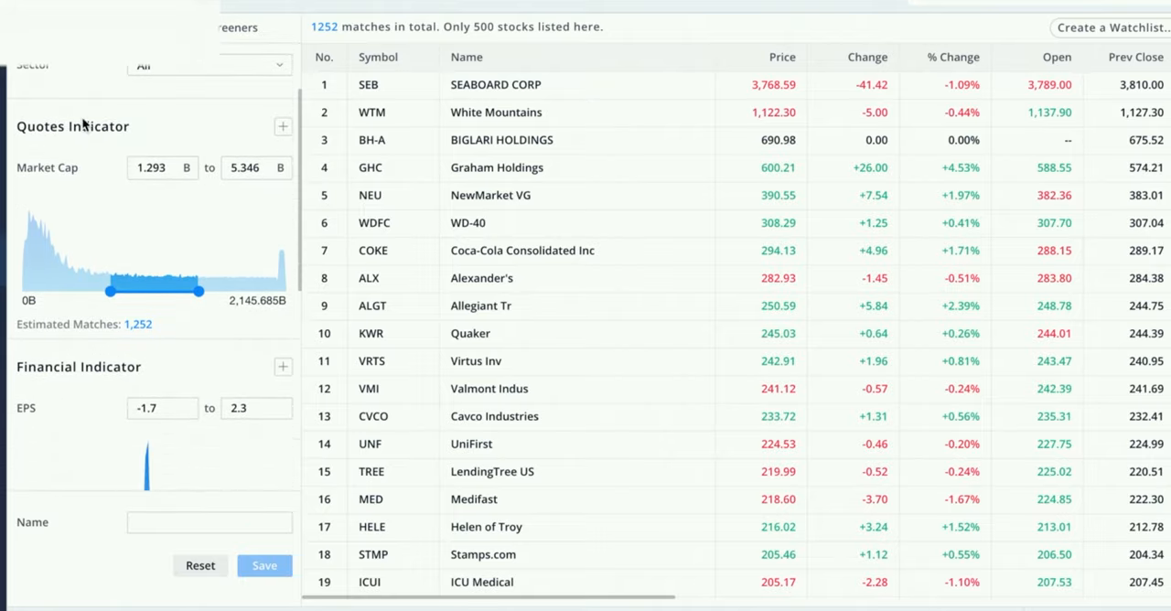
{"action": "mouse_move", "coordinate": [64, 179]}
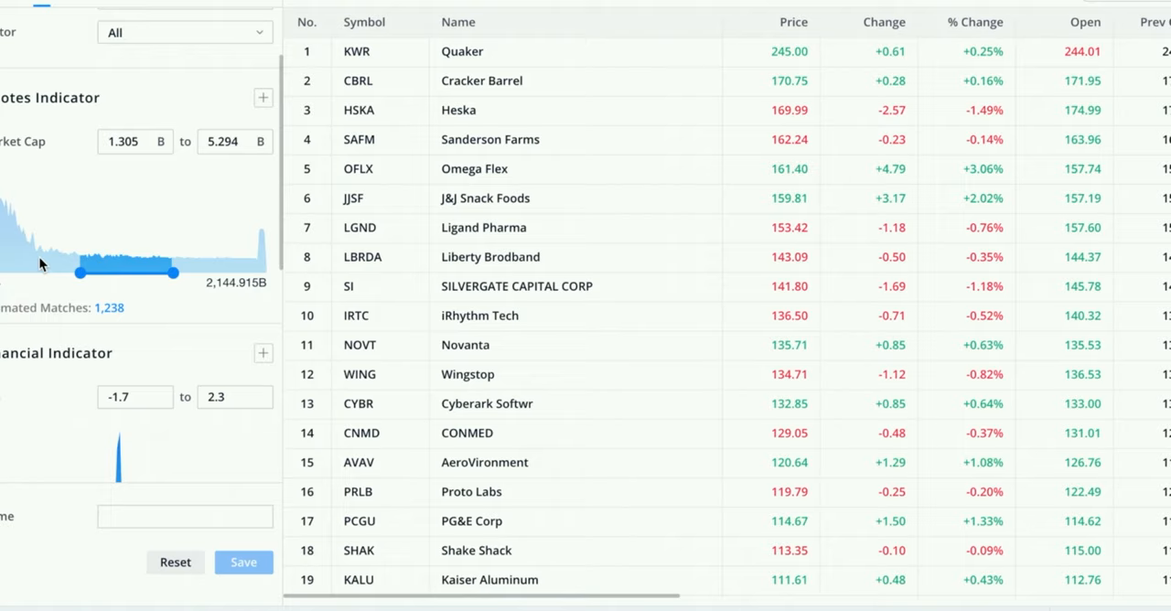
{"action": "mouse_move", "coordinate": [10, 213]}
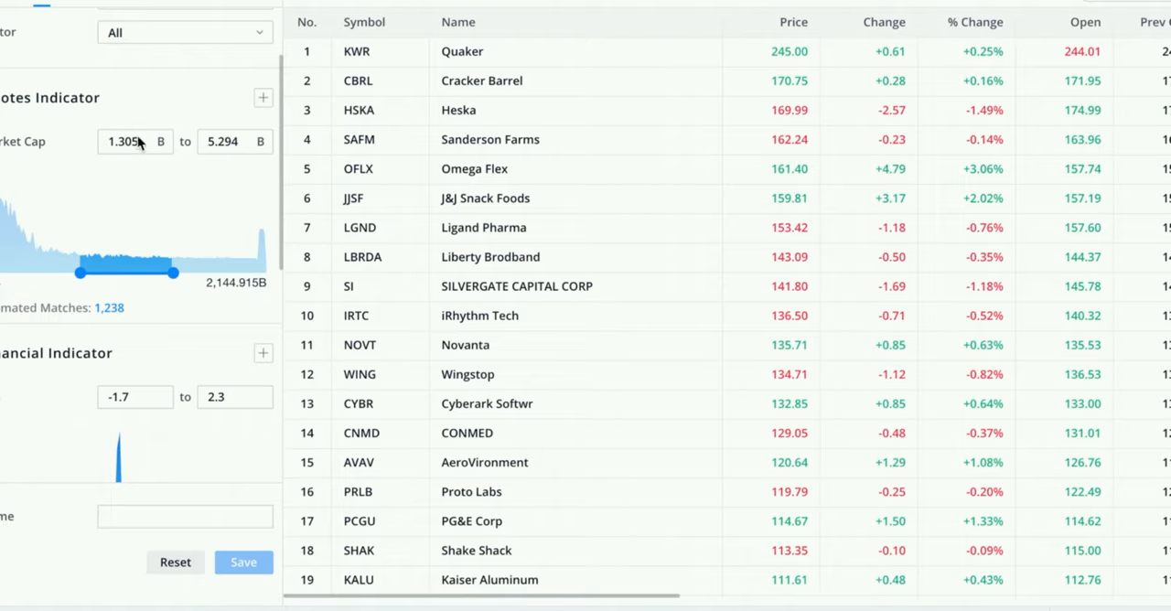
- Set the market cap minimum to .500 and drag the upper bound to its 2,144B maximum
{"action": "left_click", "coordinate": [128, 141]}
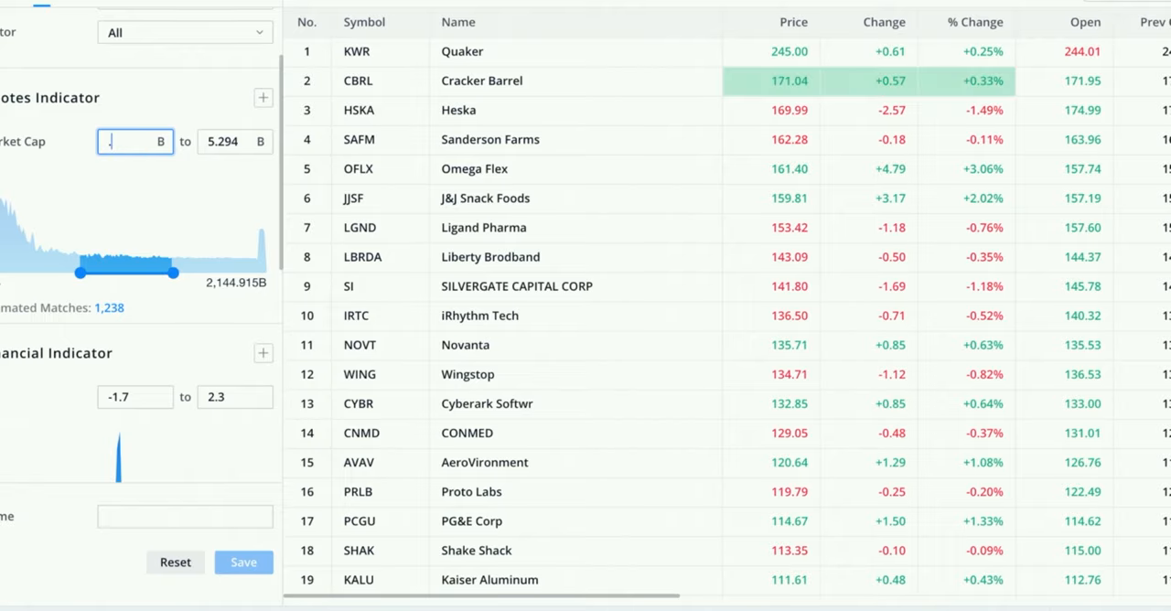
{"action": "type", "text": ".500"}
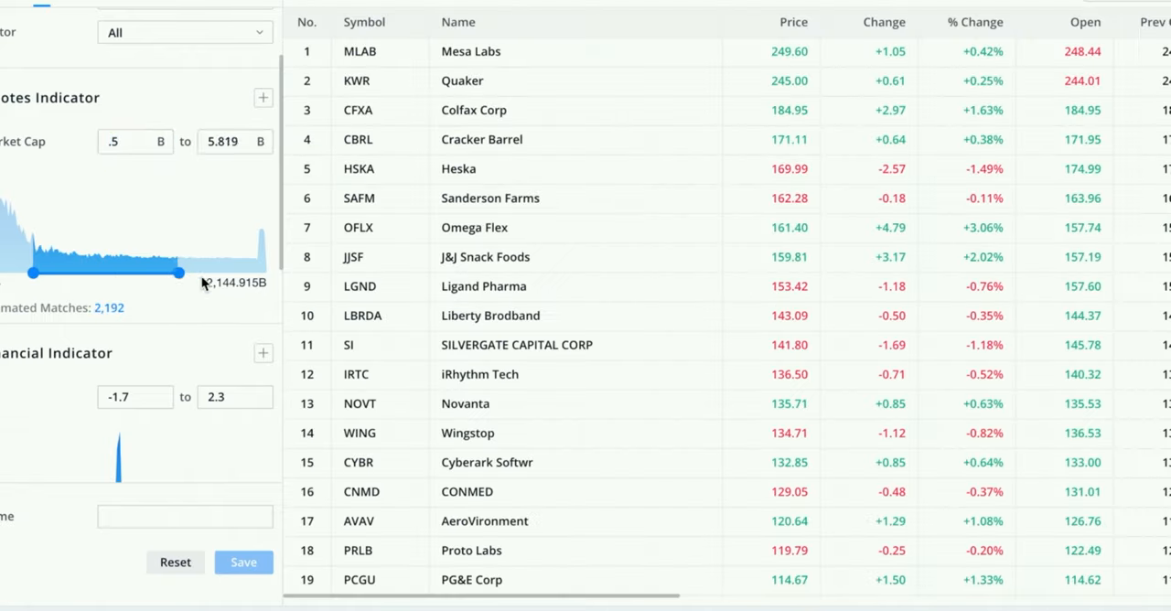
{"action": "left_click_drag", "start_coordinate": [179, 273], "coordinate": [265, 272]}
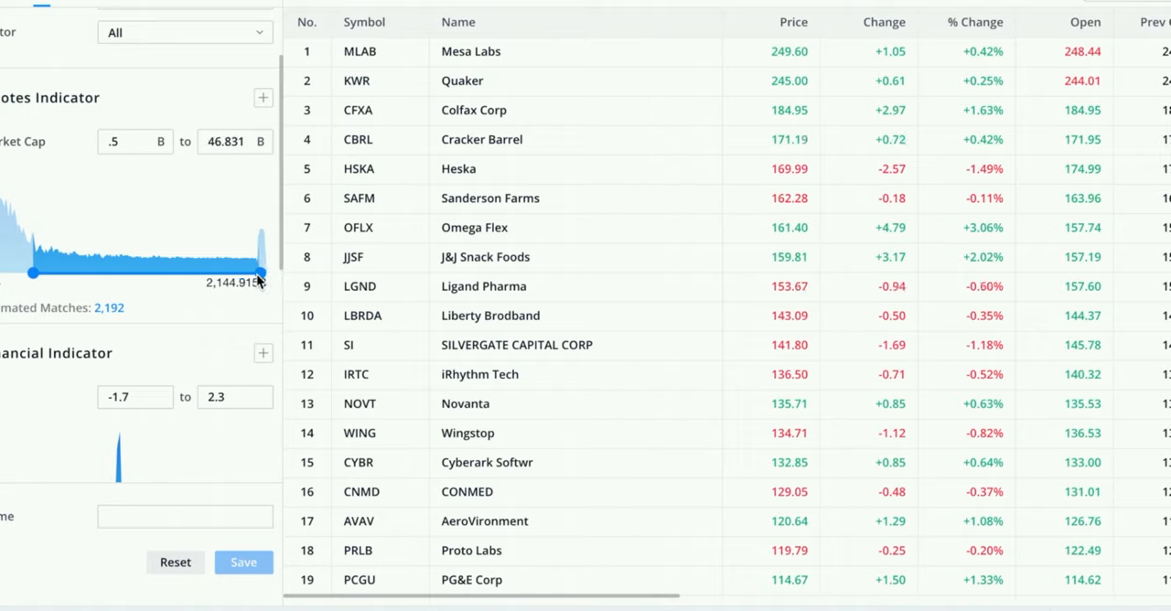
{"action": "left_click_drag", "start_coordinate": [261, 272], "coordinate": [270, 272]}
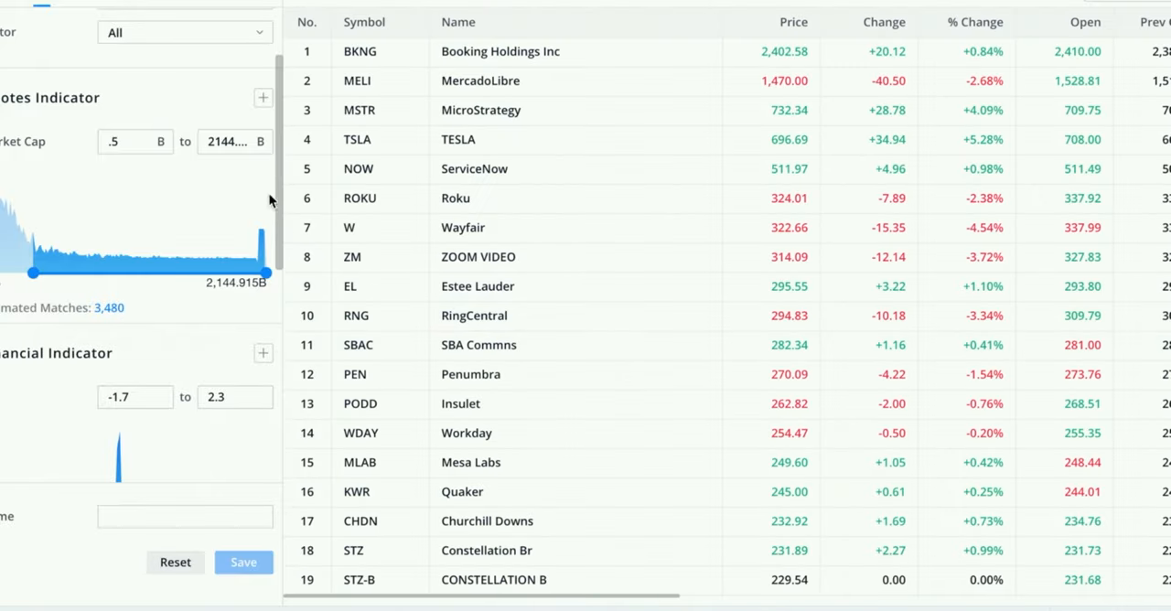
{"action": "mouse_move", "coordinate": [271, 221]}
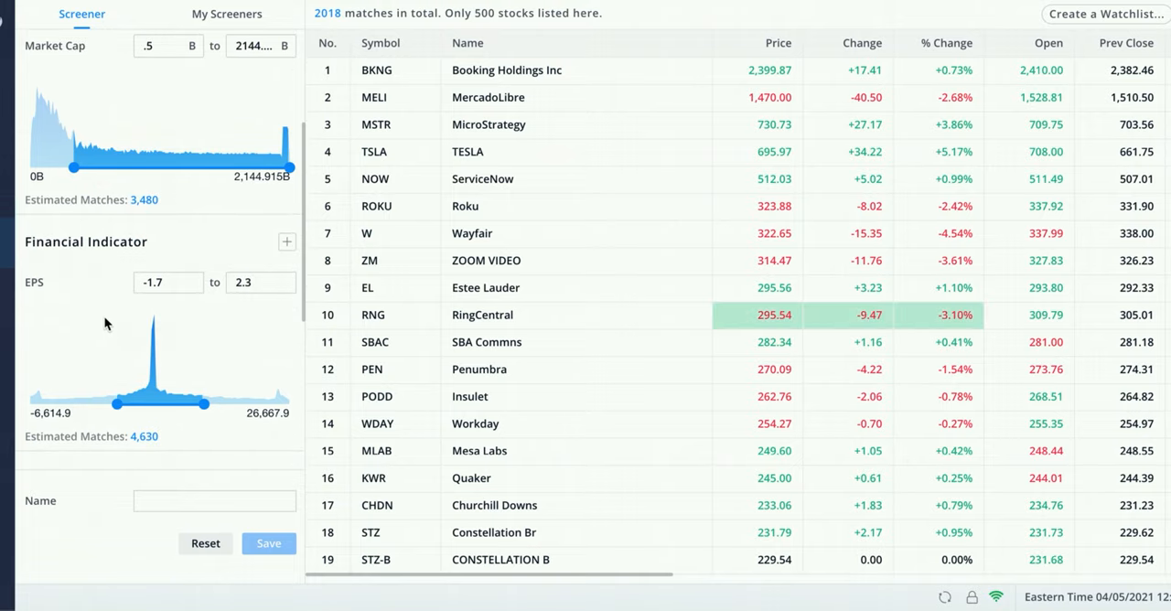
- Apply the RSI6 Oversold technical indicator filter, leaving 69 stocks
{"action": "scroll", "scroll_direction": "down", "scroll_amount": 3}
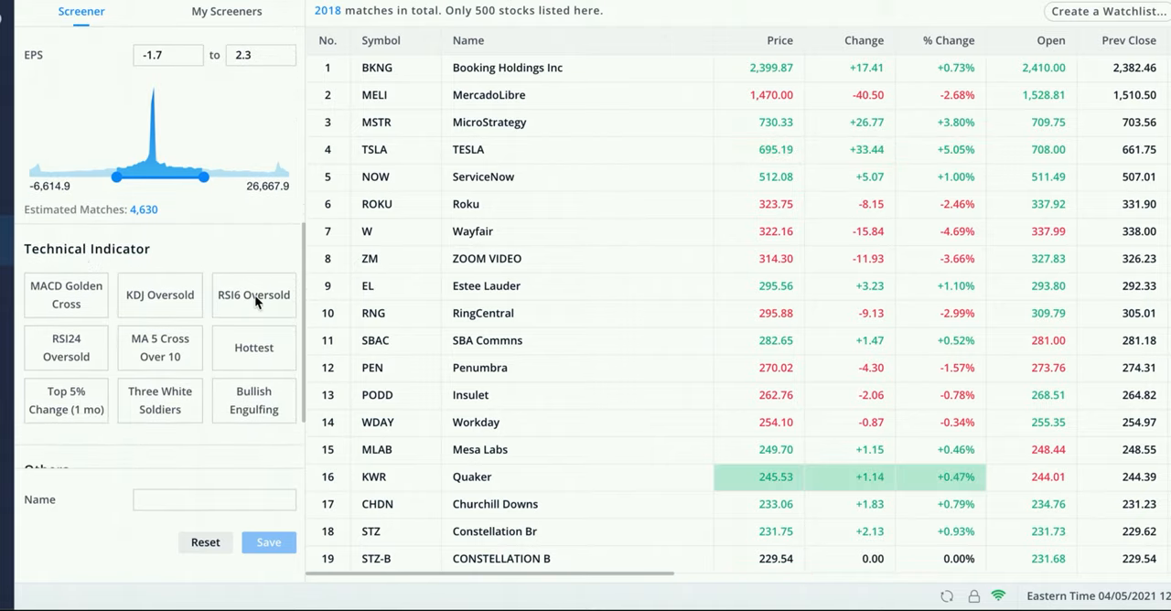
{"action": "left_click", "coordinate": [253, 295]}
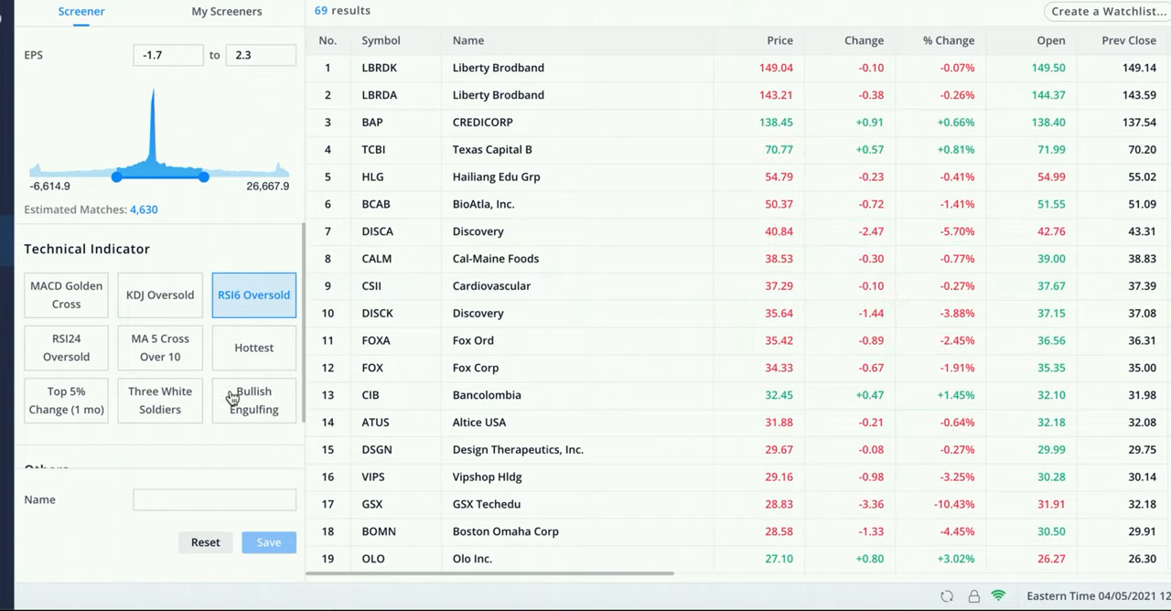
{"action": "scroll", "scroll_direction": "down", "scroll_amount": 3}
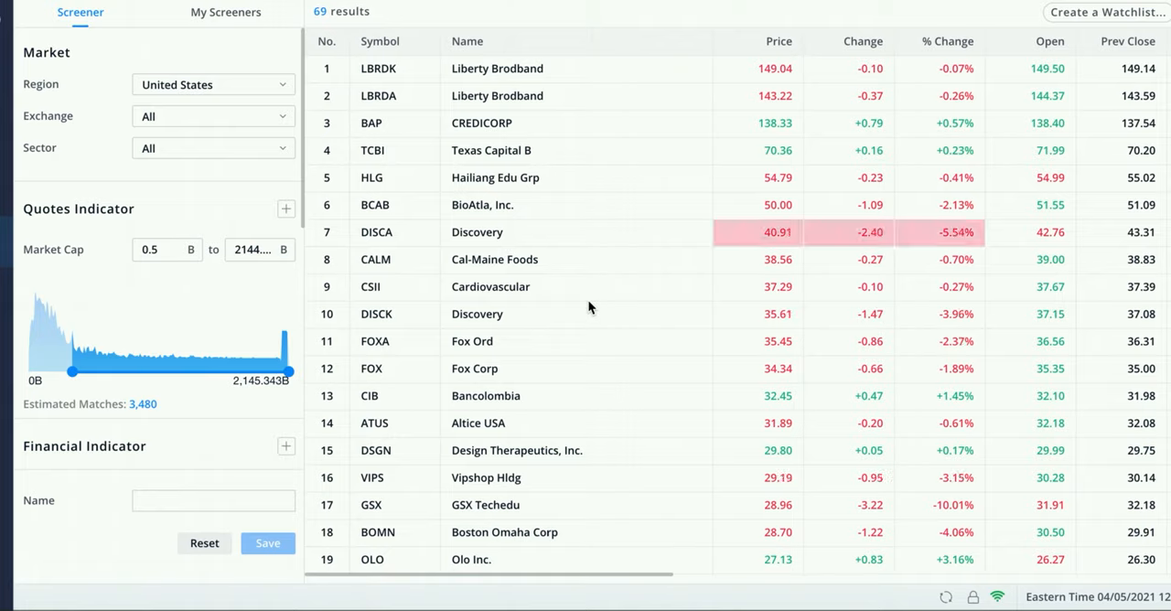
{"action": "scroll", "scroll_direction": "down", "scroll_amount": 3}
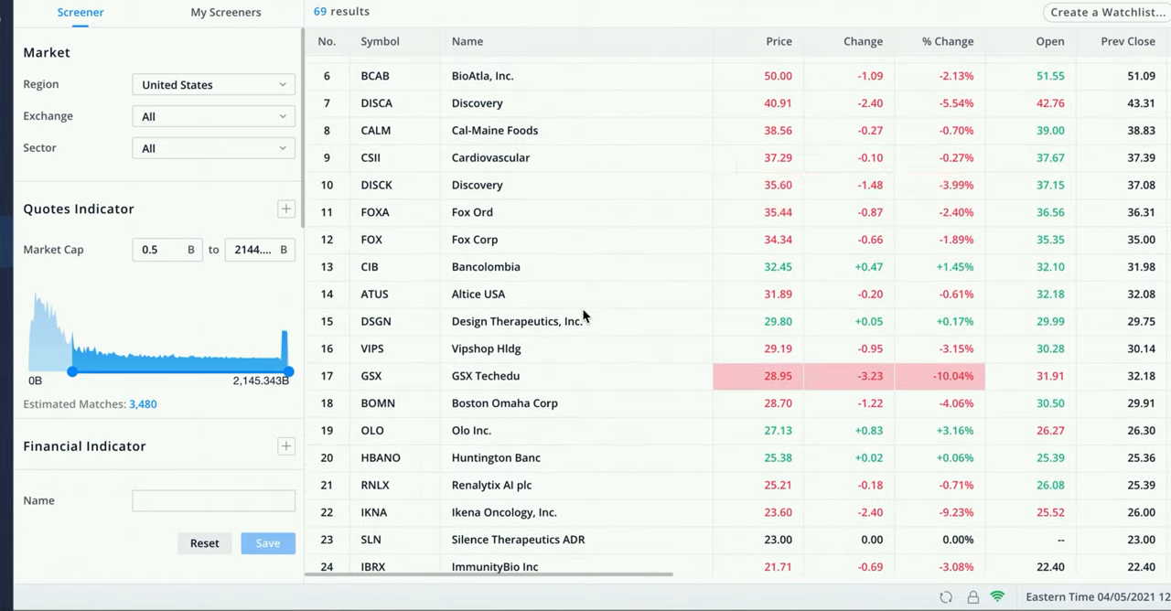
{"action": "scroll", "scroll_direction": "down", "scroll_amount": 3}
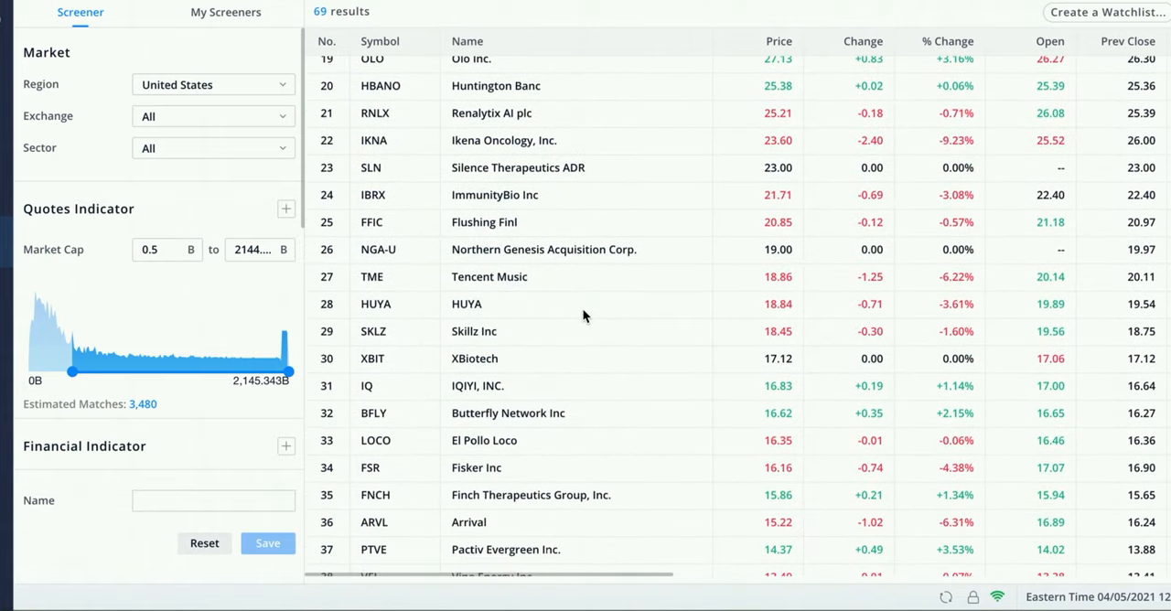
{"action": "scroll", "scroll_direction": "down", "scroll_amount": 3}
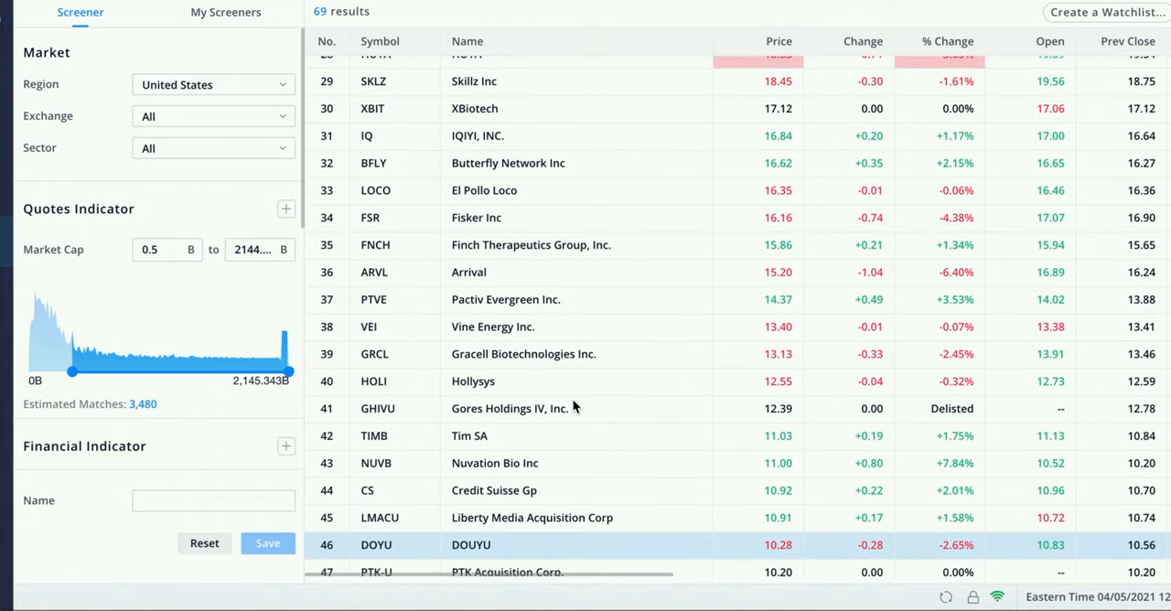
{"action": "scroll", "scroll_direction": "down", "scroll_amount": 3}
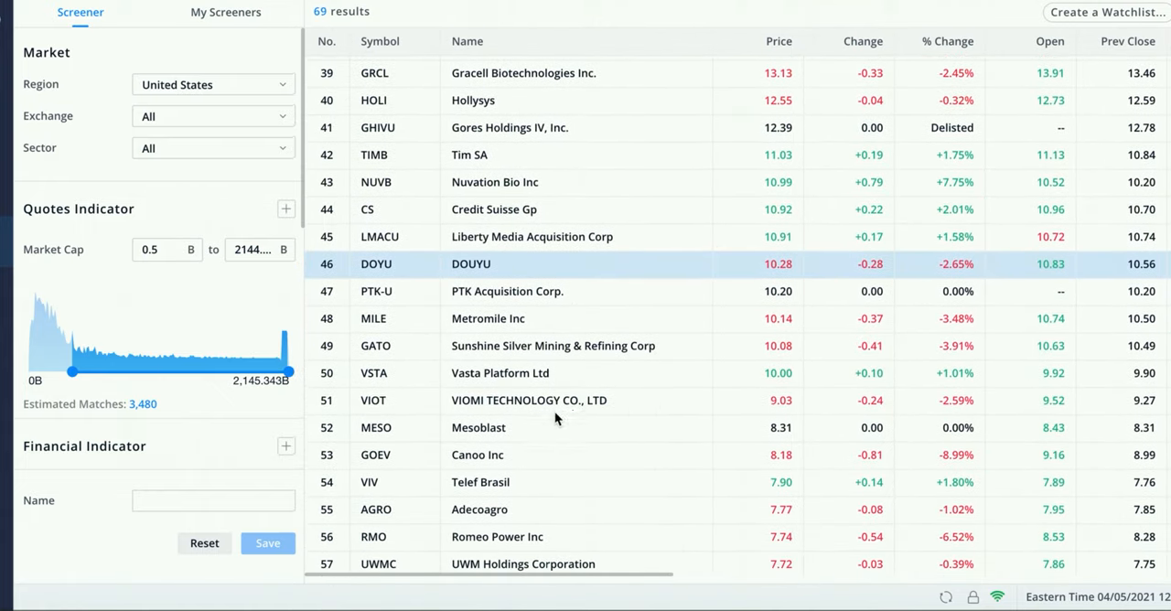
{"action": "mouse_move", "coordinate": [372, 465]}
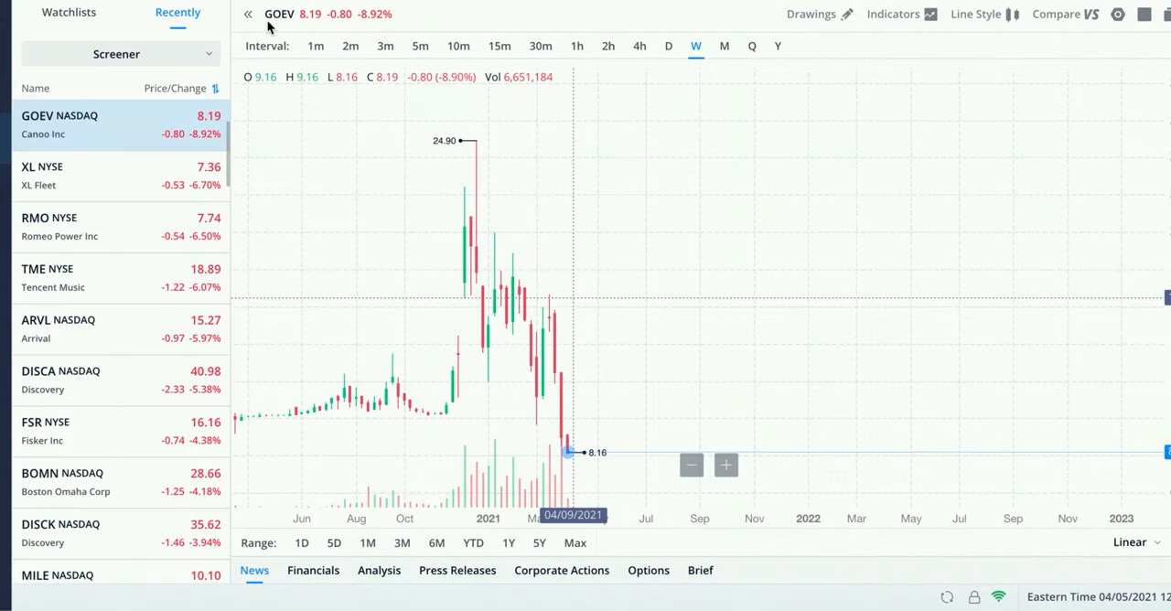
{"action": "mouse_move", "coordinate": [622, 373]}
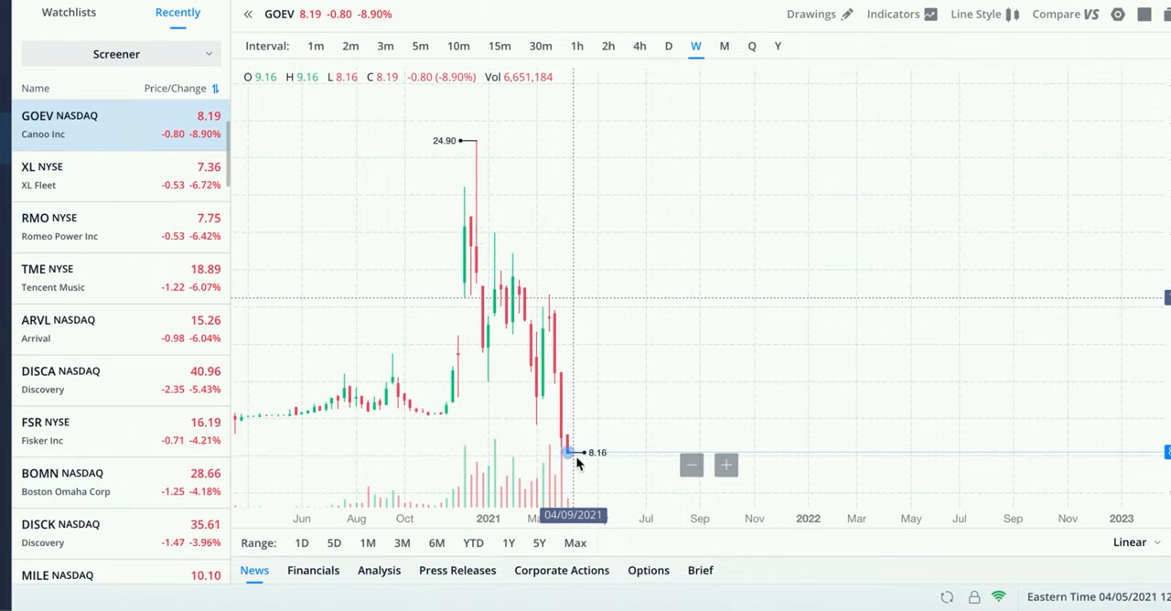
{"action": "mouse_move", "coordinate": [586, 464]}
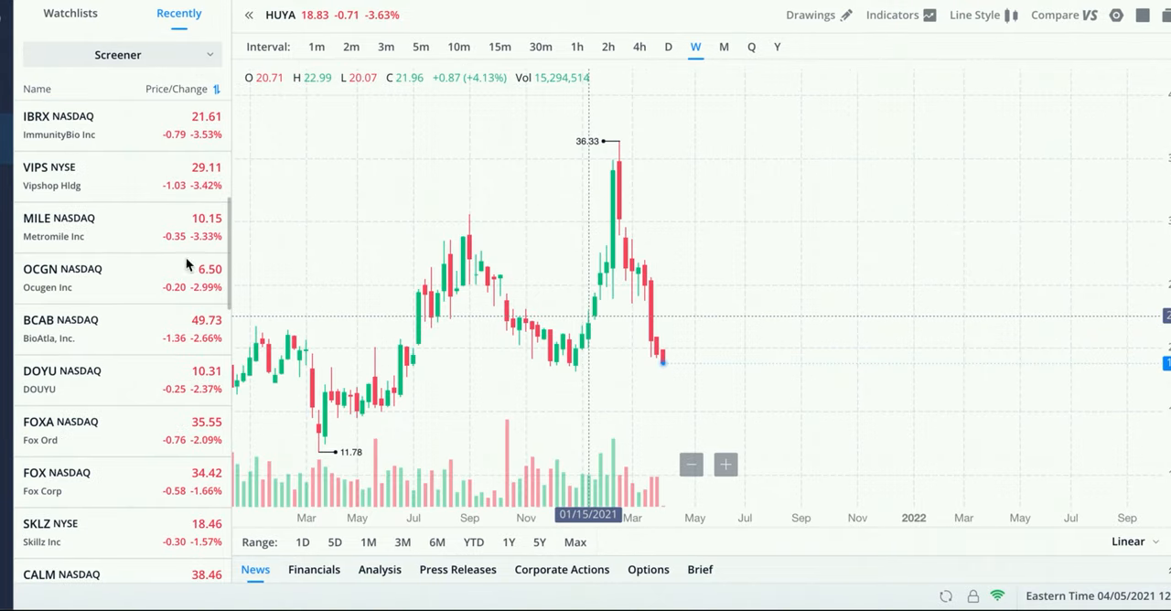
{"action": "mouse_move", "coordinate": [705, 277]}
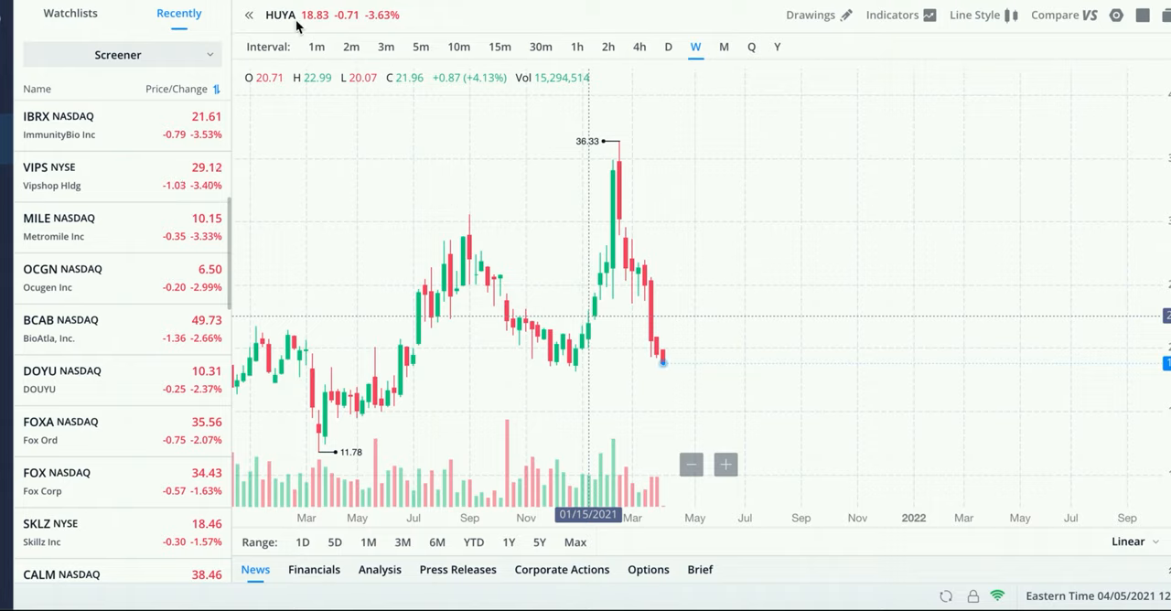
{"action": "mouse_move", "coordinate": [460, 179]}
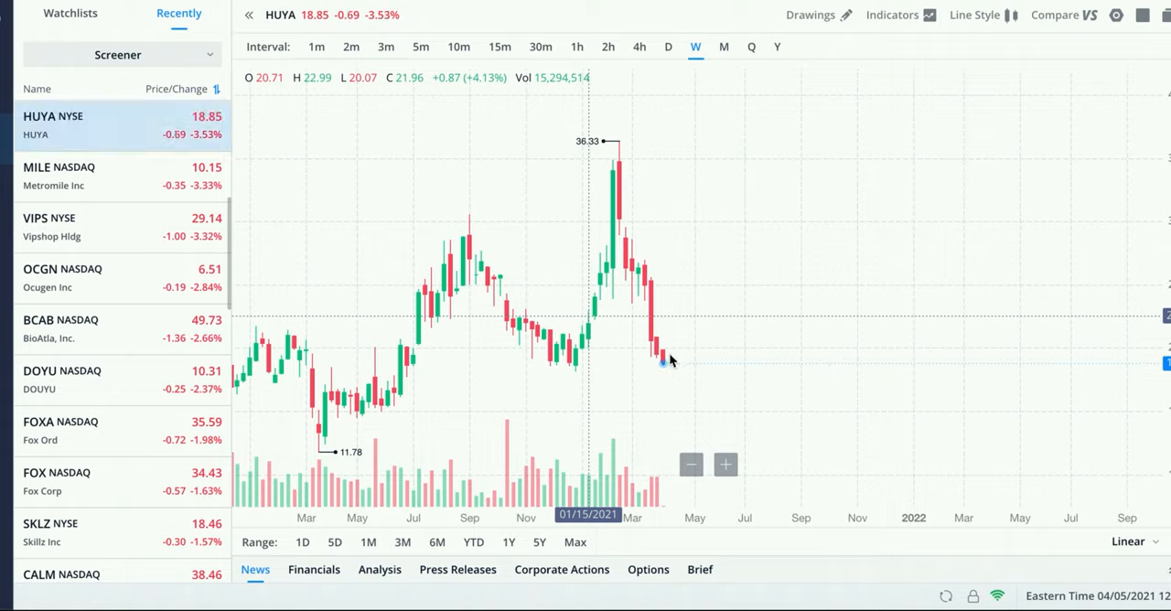
{"action": "mouse_move", "coordinate": [684, 374]}
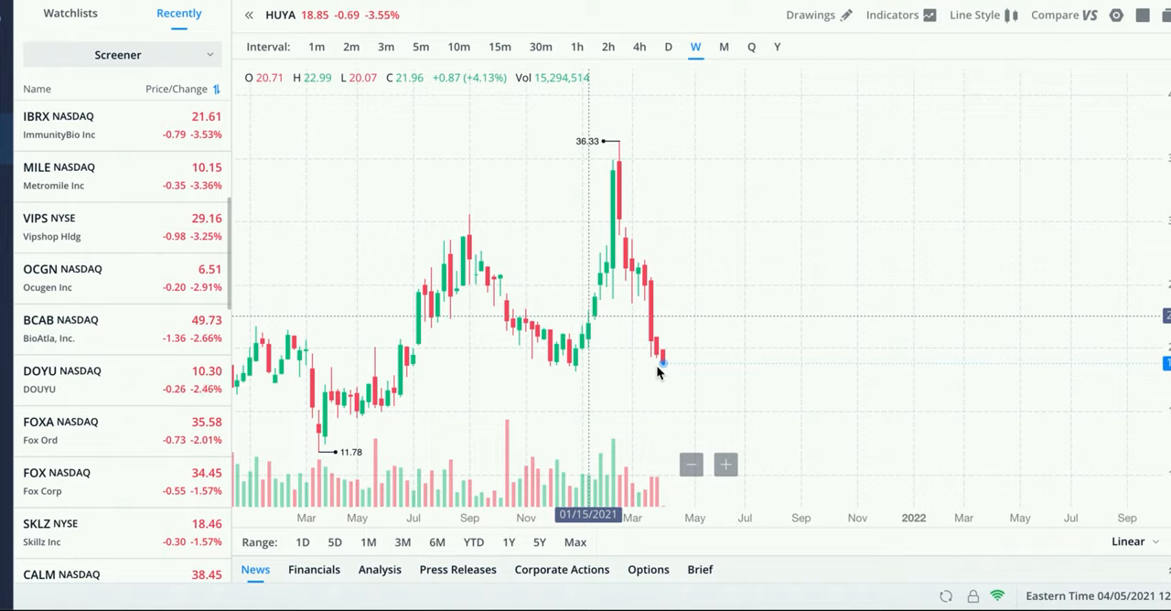
{"action": "mouse_move", "coordinate": [979, 319]}
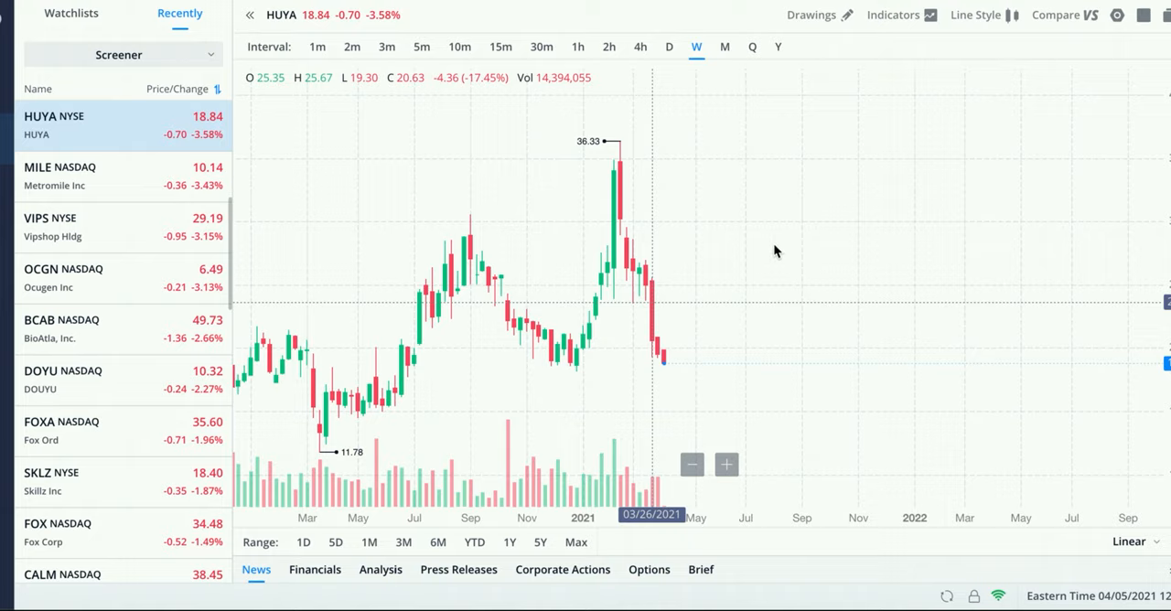
{"action": "mouse_move", "coordinate": [594, 202]}
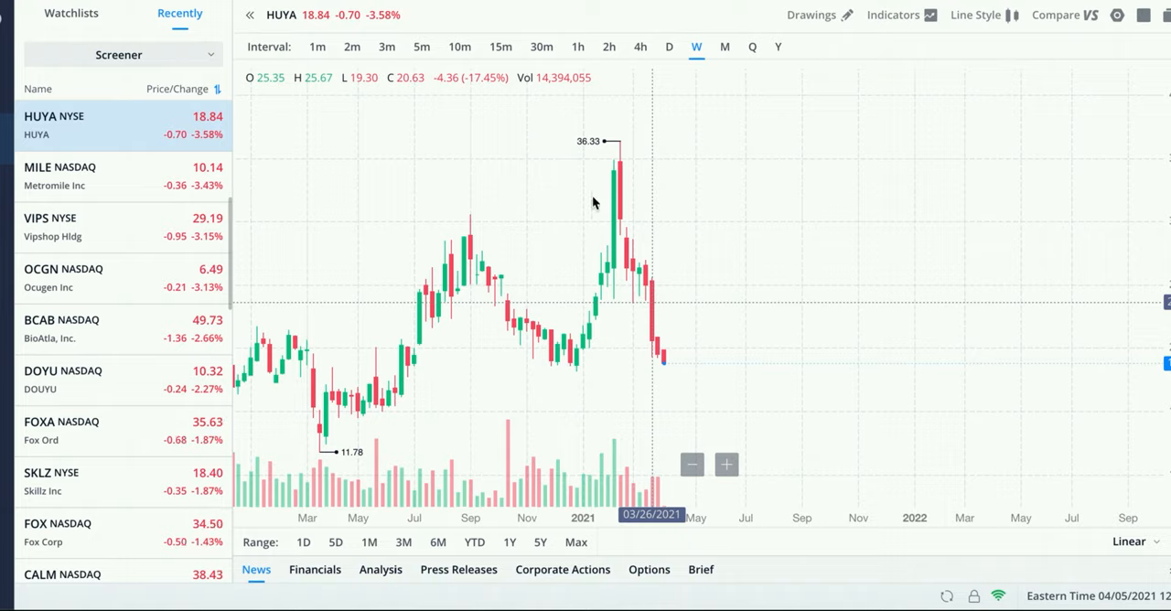